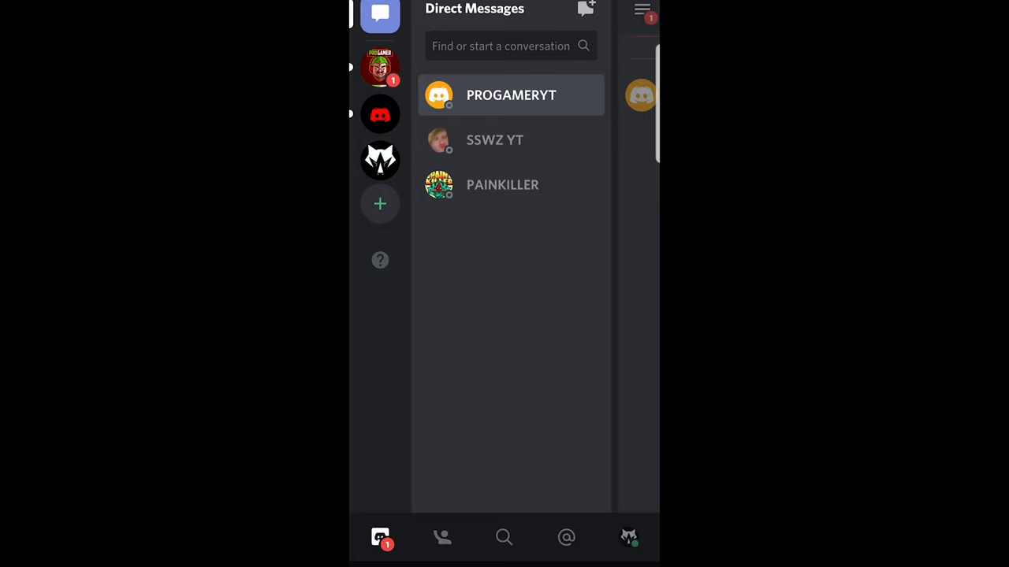
Open User Settings from the profile avatar in the bottom navigation bar.
left_click(626, 537)
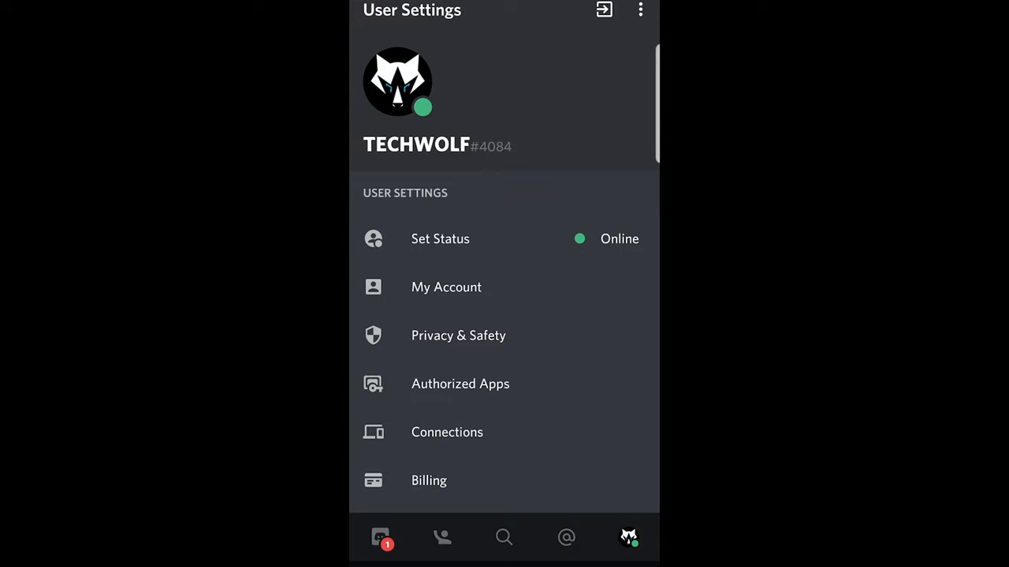
Go to the My Account page showing password and two-factor authentication options.
left_click(446, 287)
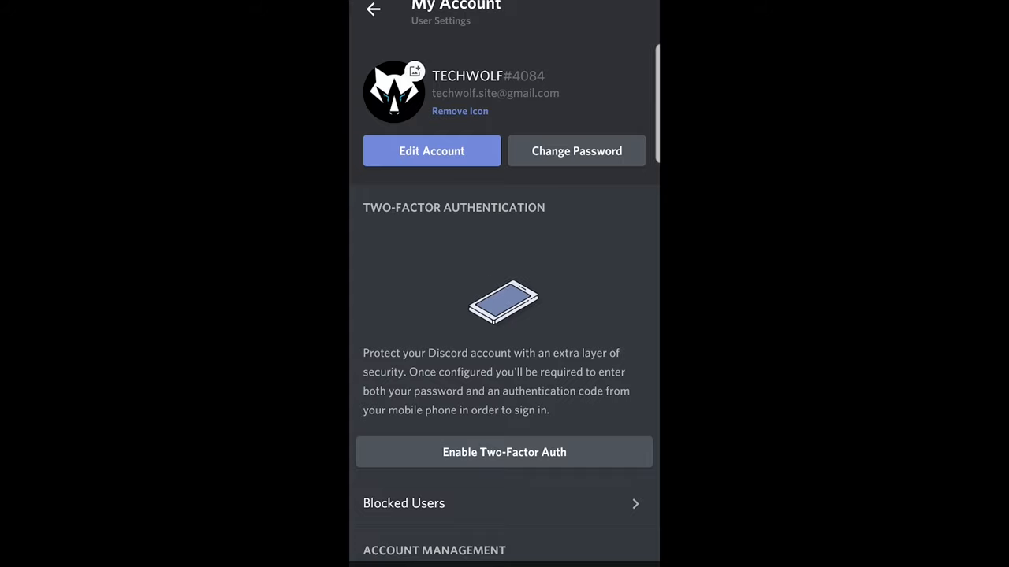
left_click(431, 150)
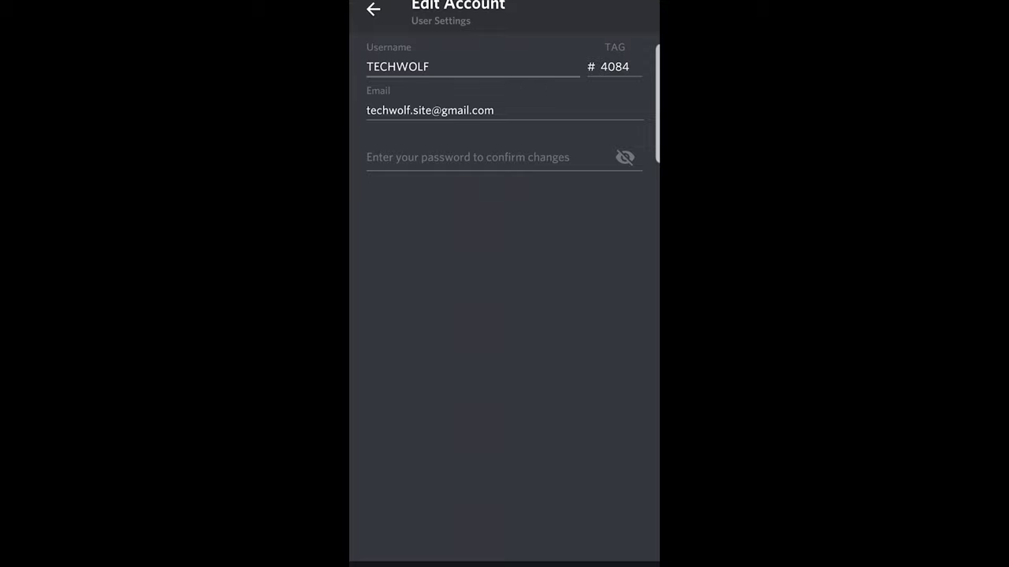
left_click(371, 9)
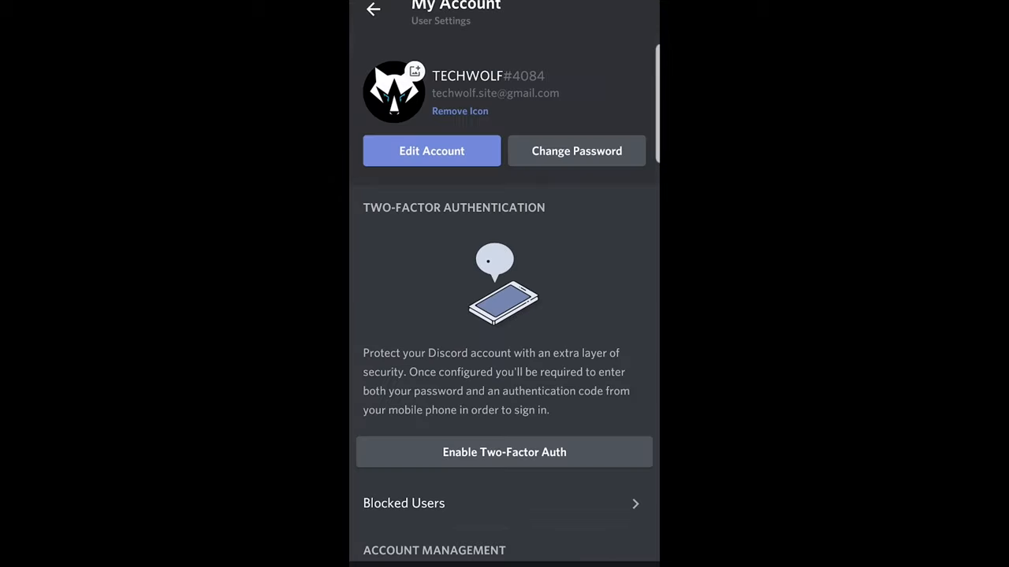